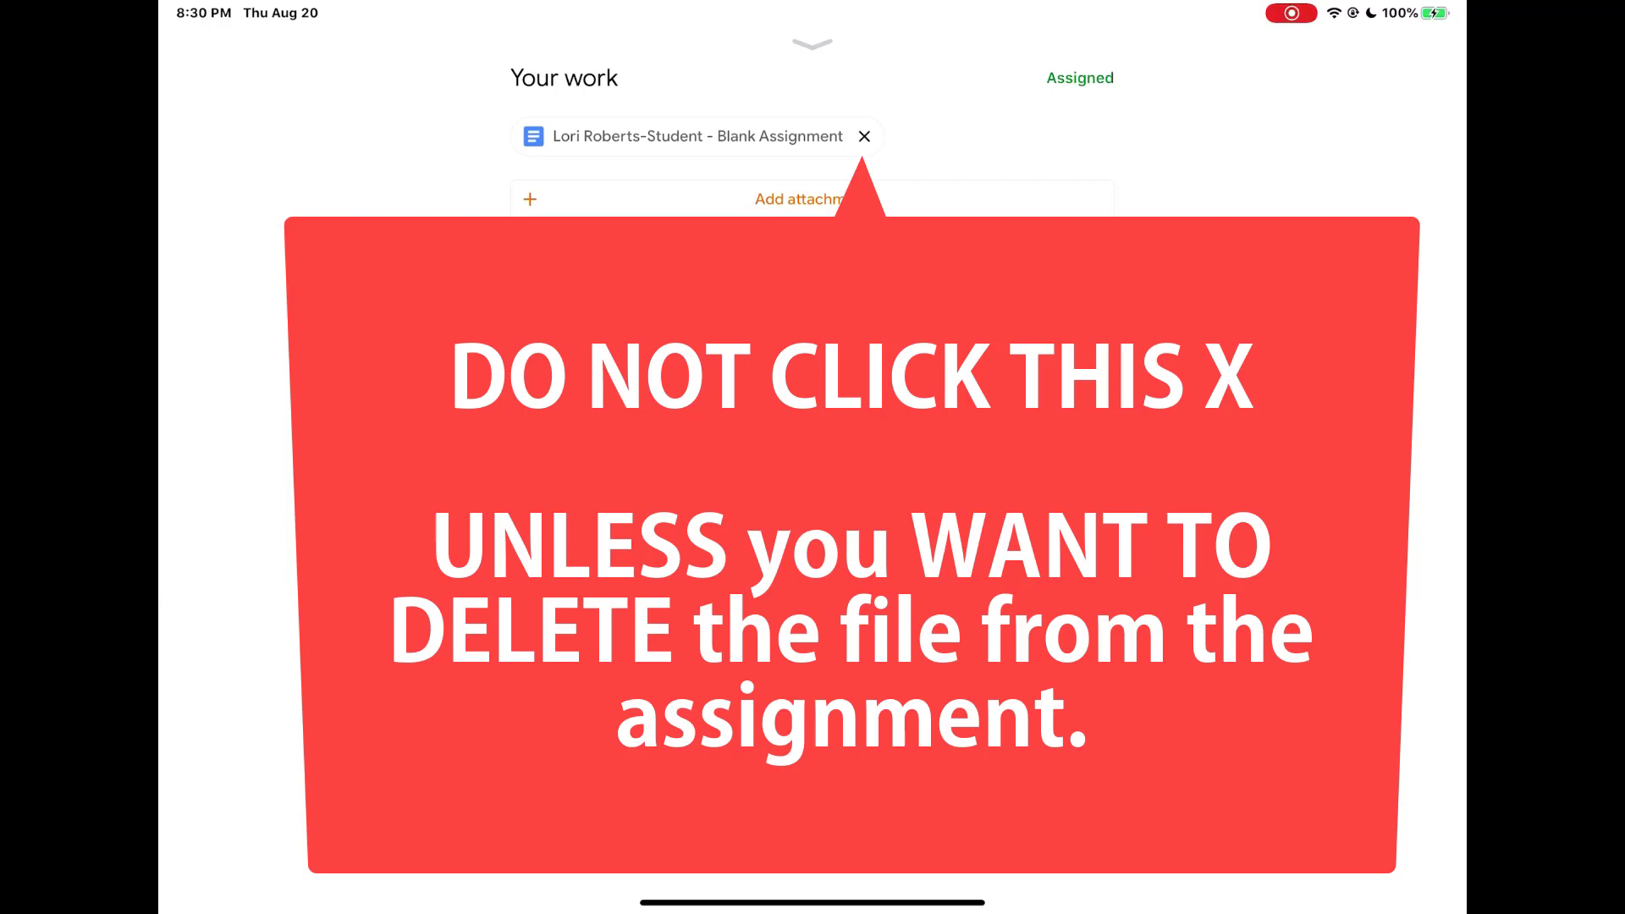
# Remove the Blank Assignment attachment from Your work, leaving no attachment
pyautogui.click(864, 136)
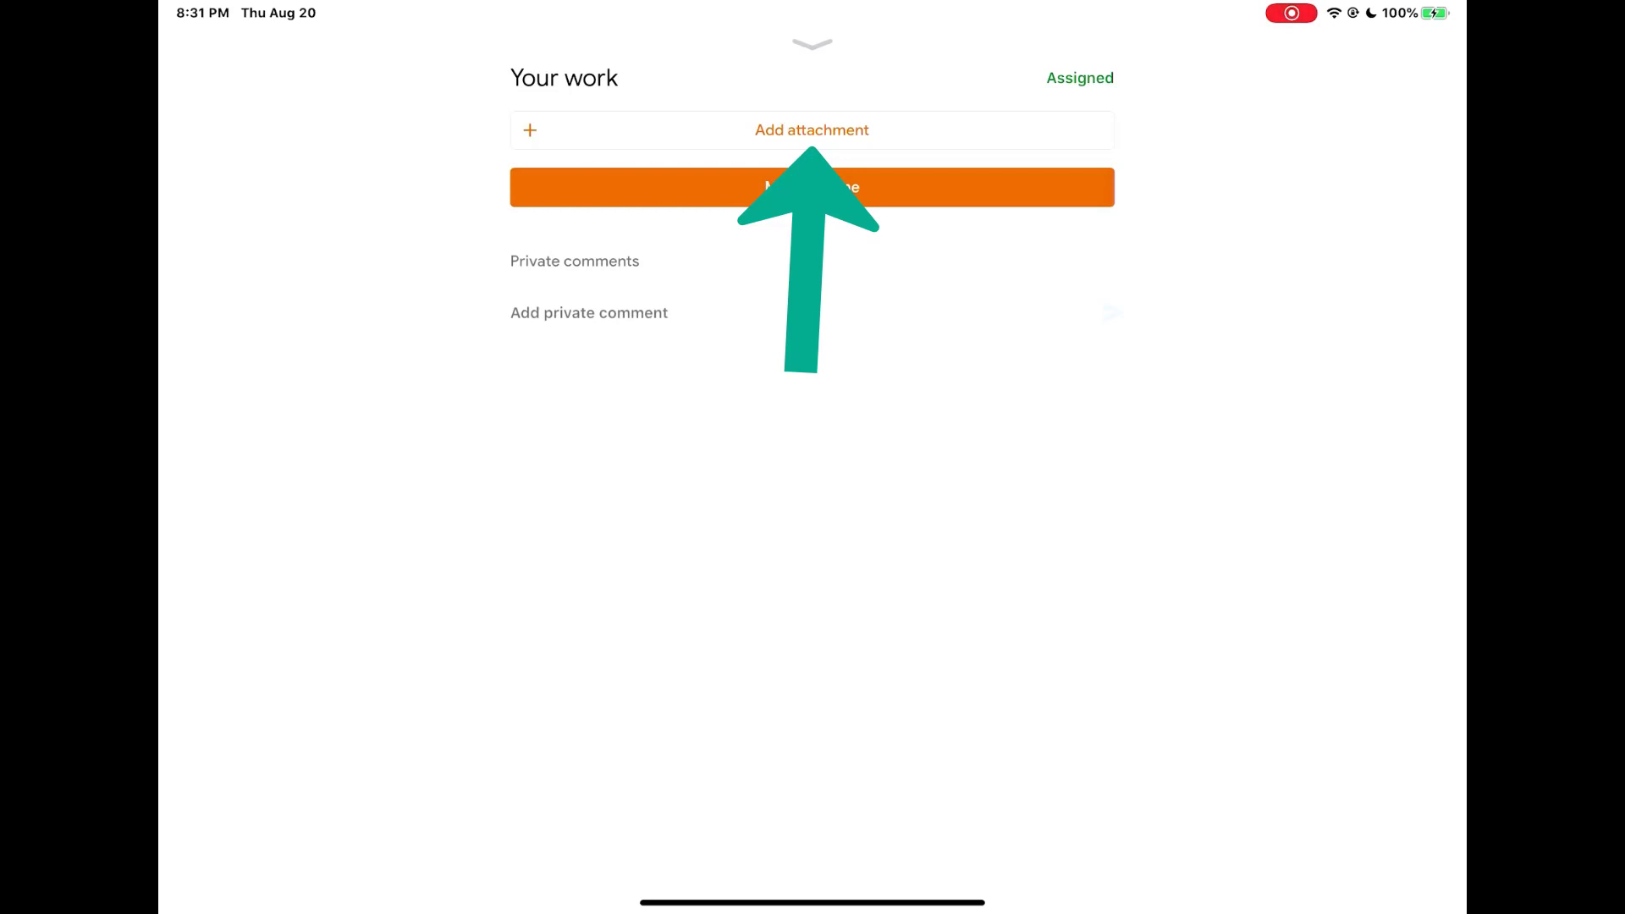
# Add an attachment from Google Drive to show the My Drive picker
pyautogui.click(811, 129)
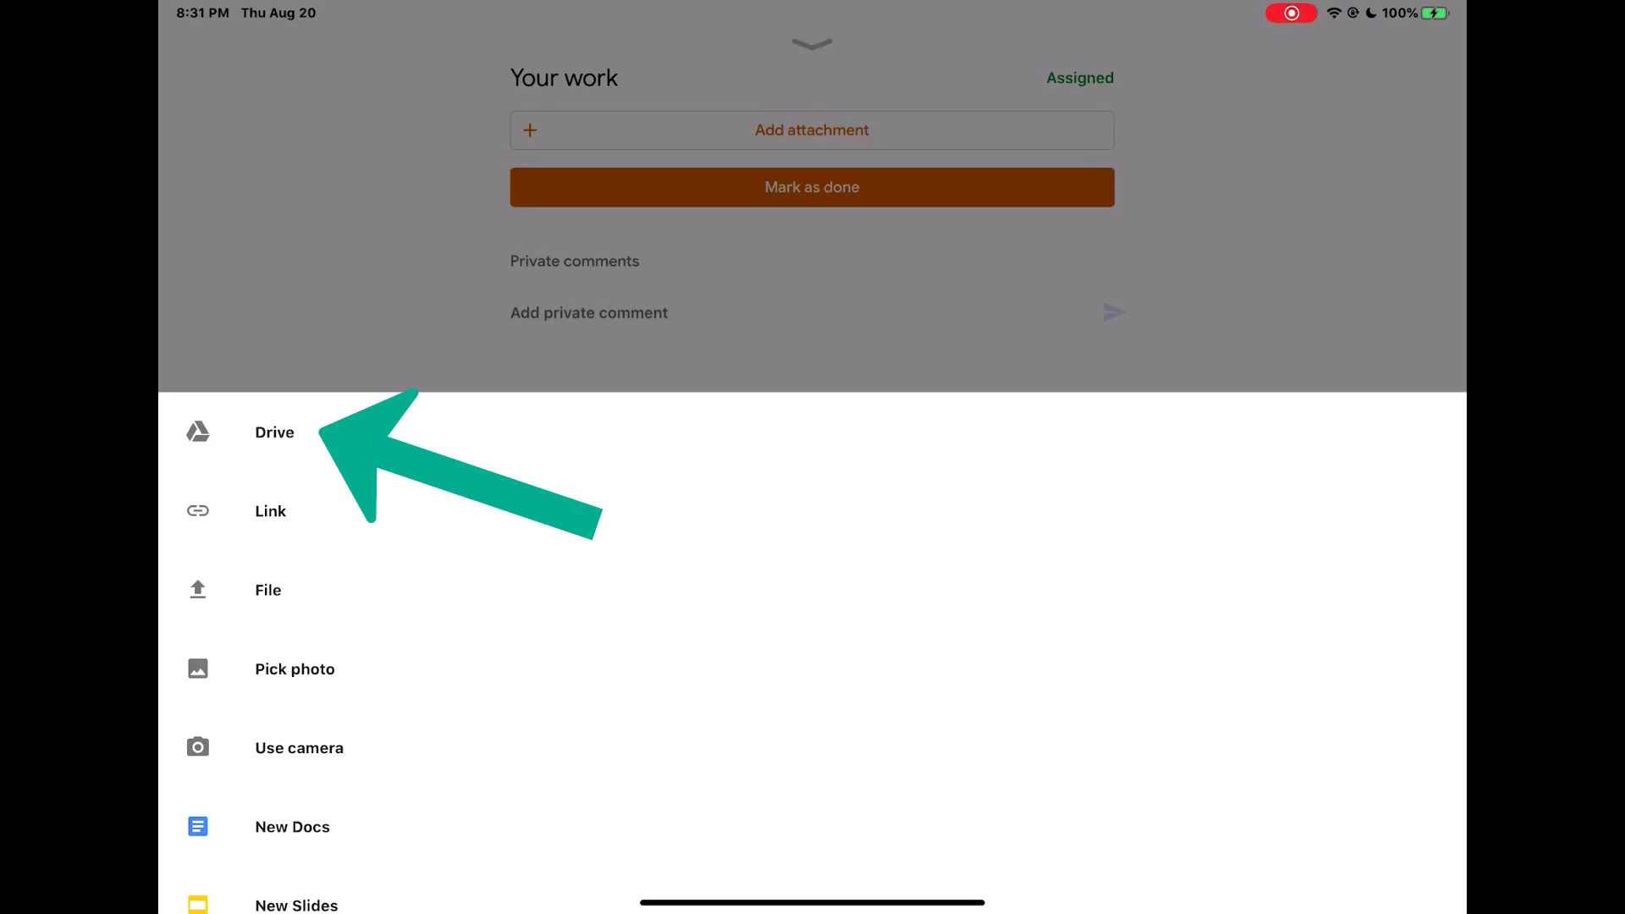
pyautogui.click(274, 432)
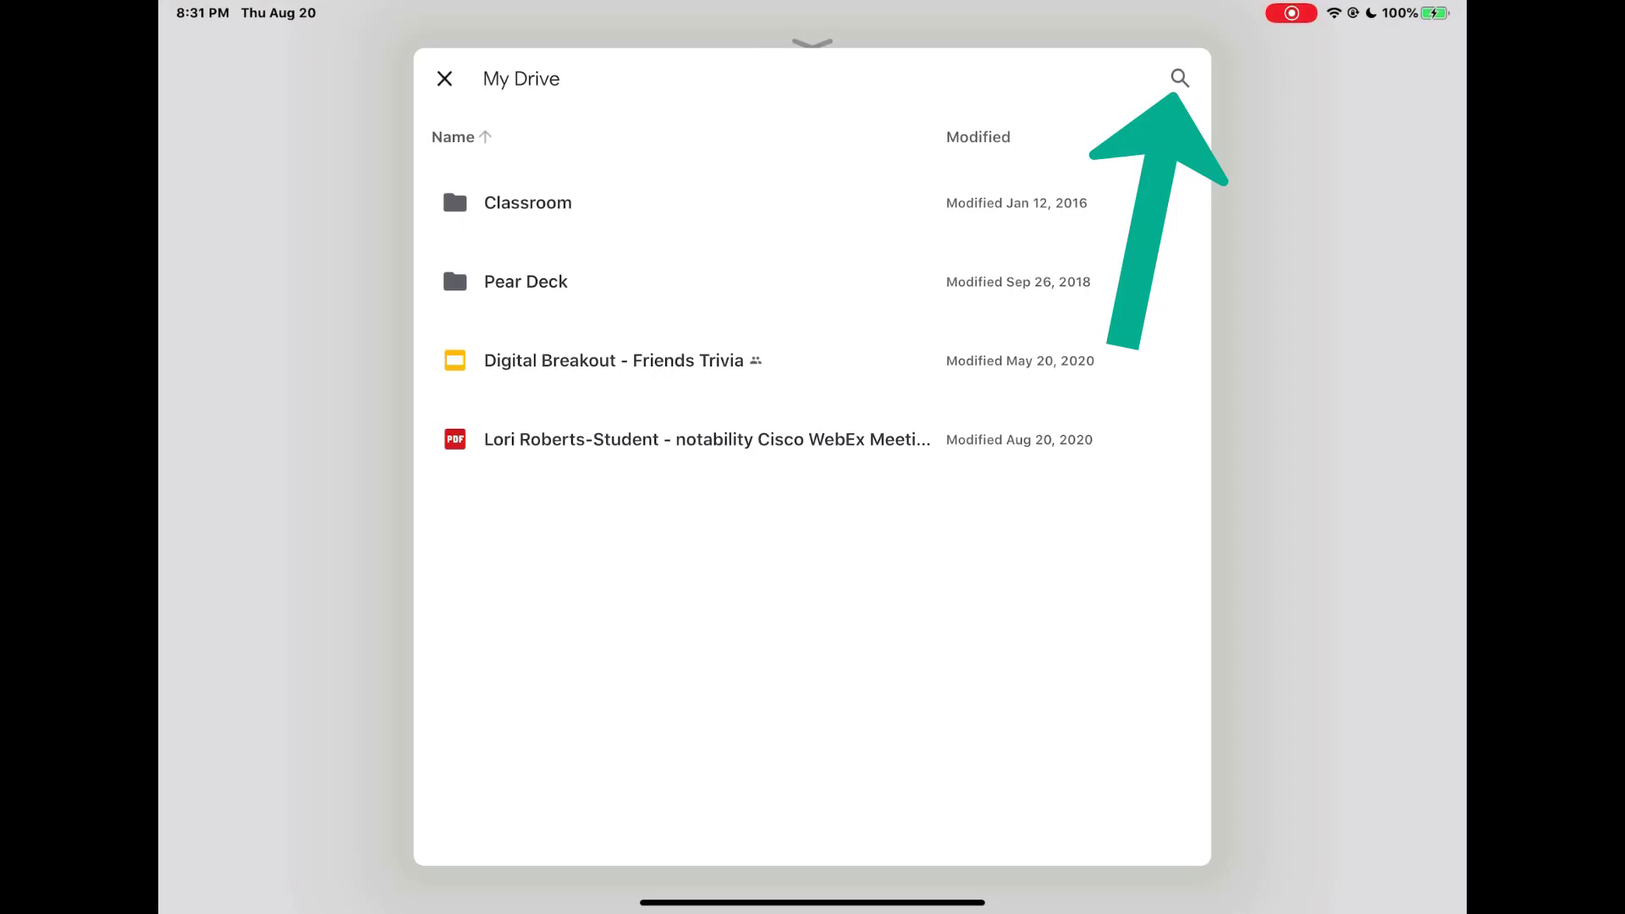
# Search Drive for 'Blank', attach the Blank Assignment doc, and open its preview
pyautogui.click(1177, 78)
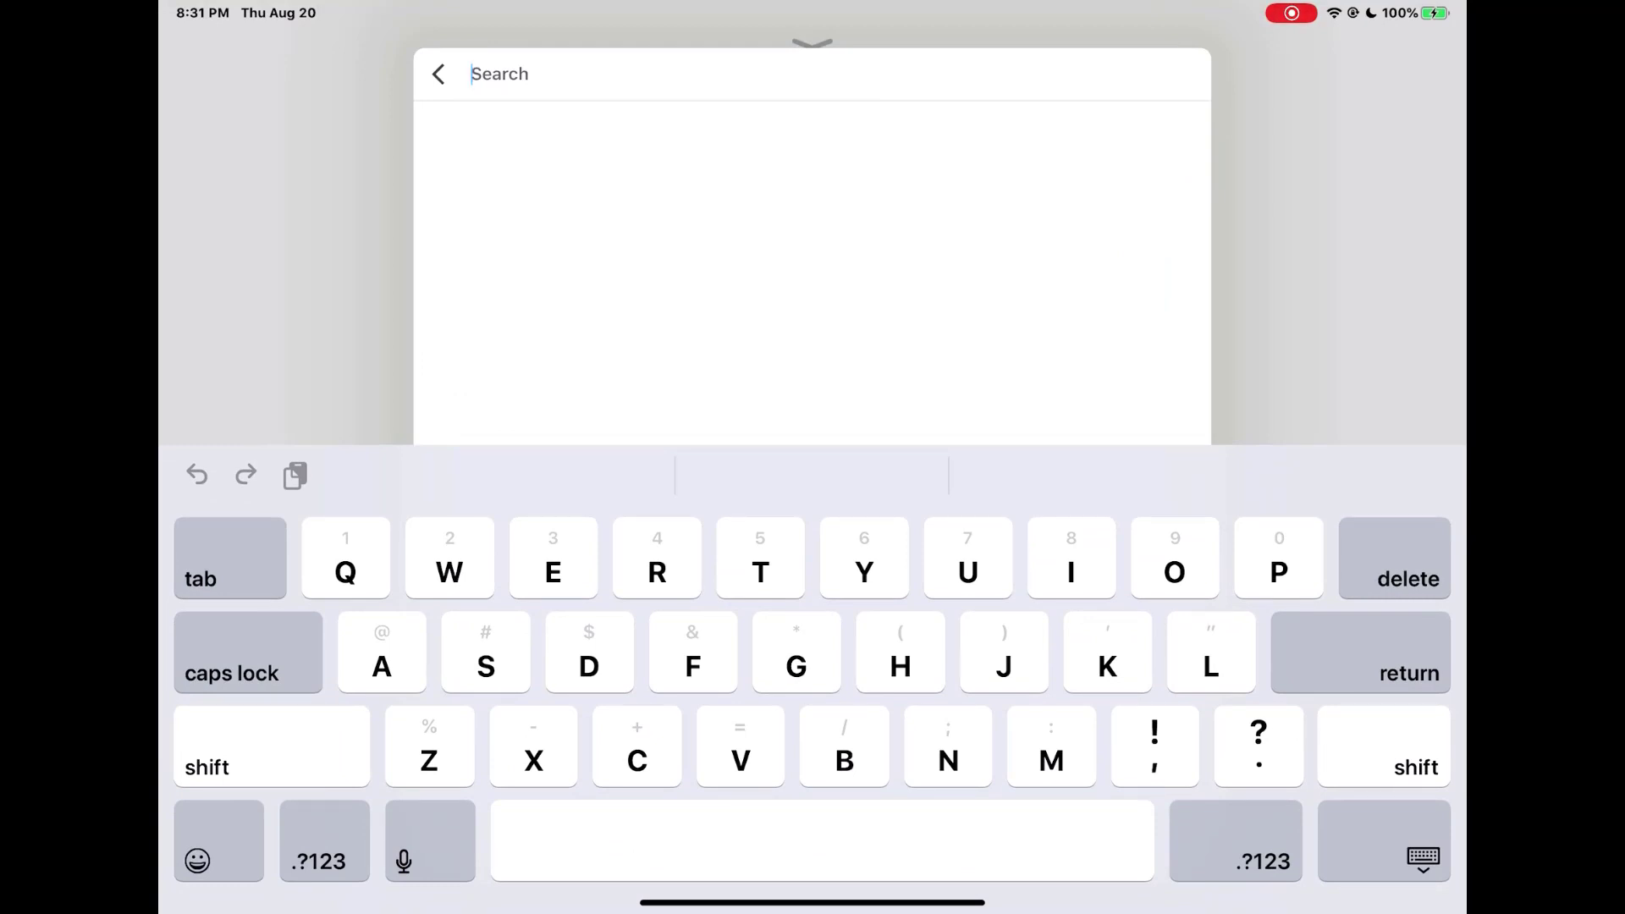
pyautogui.write('B')
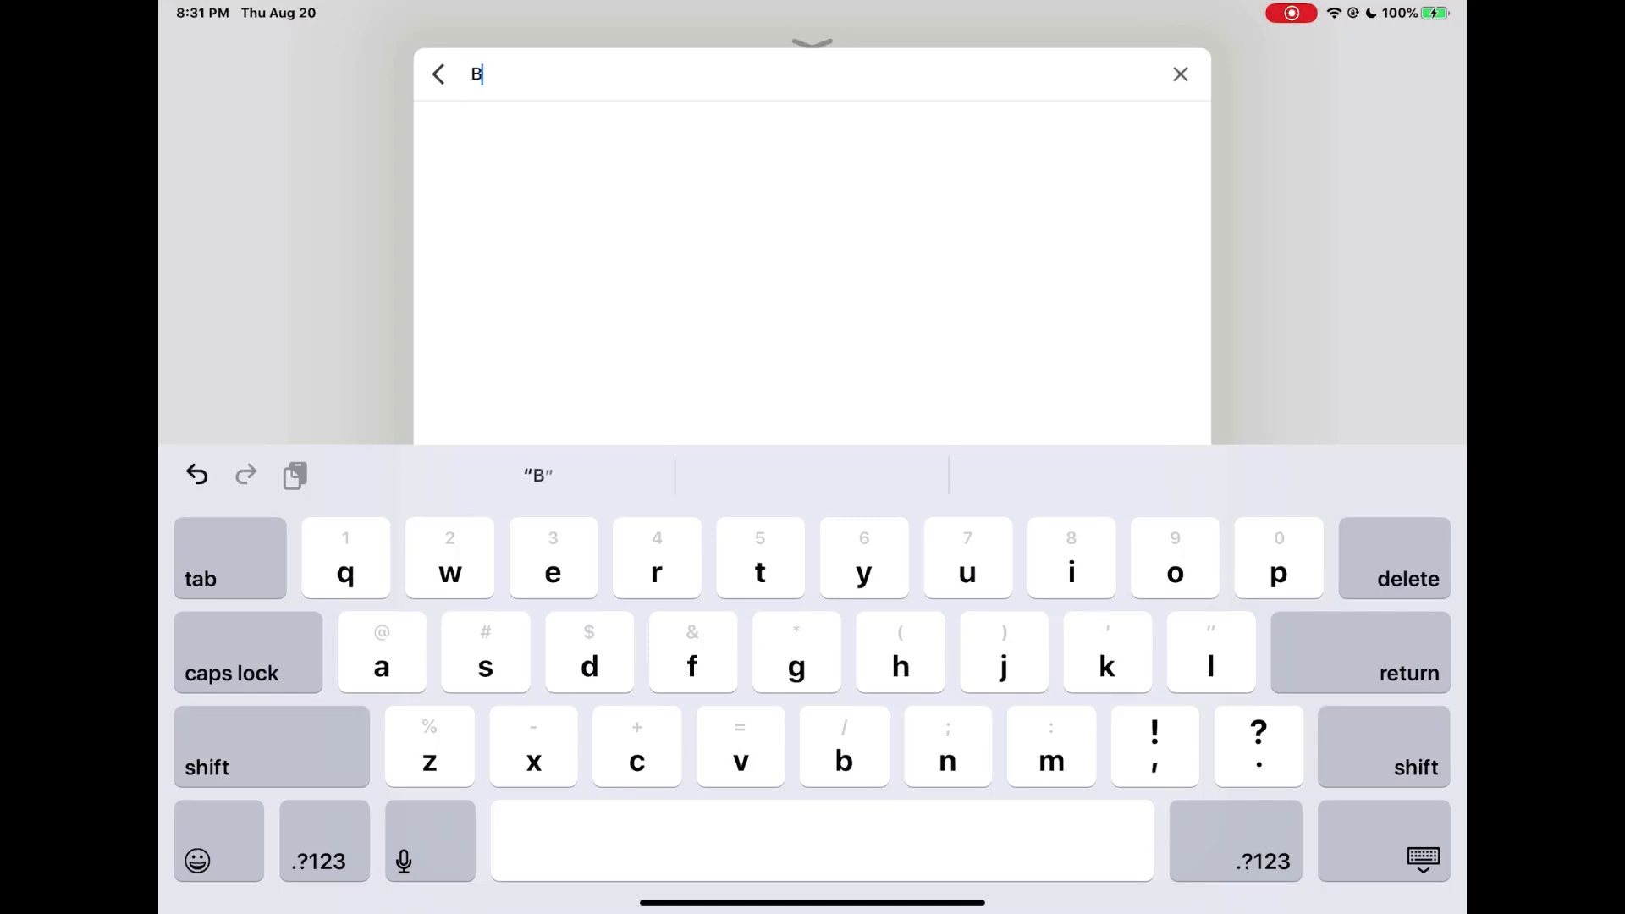
pyautogui.write('lank')
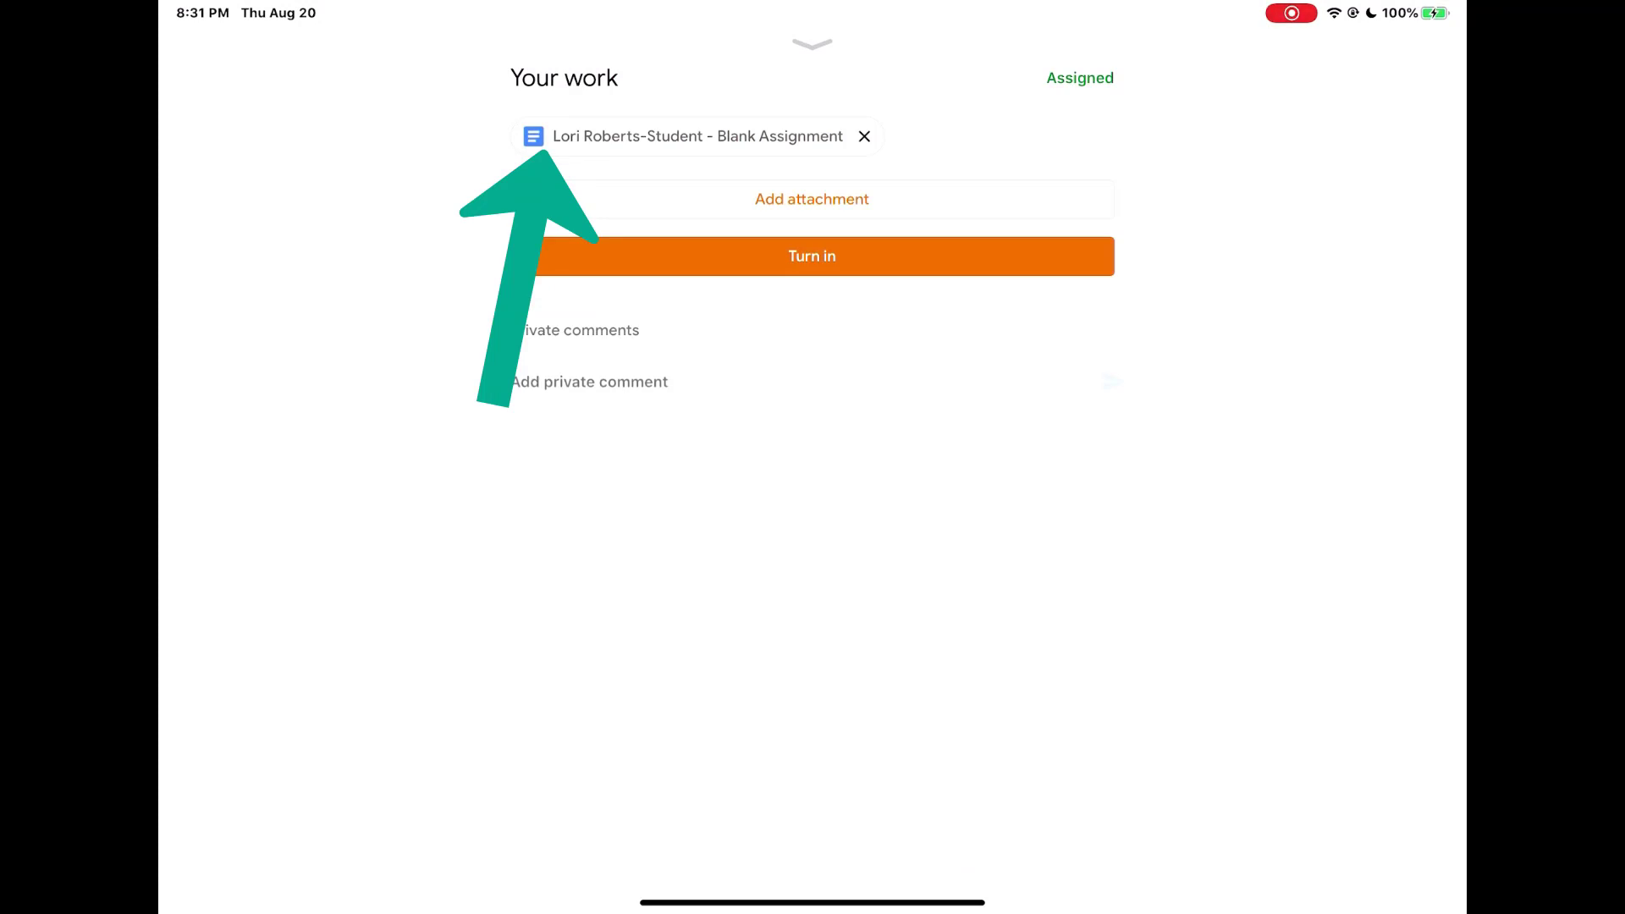
pyautogui.click(694, 135)
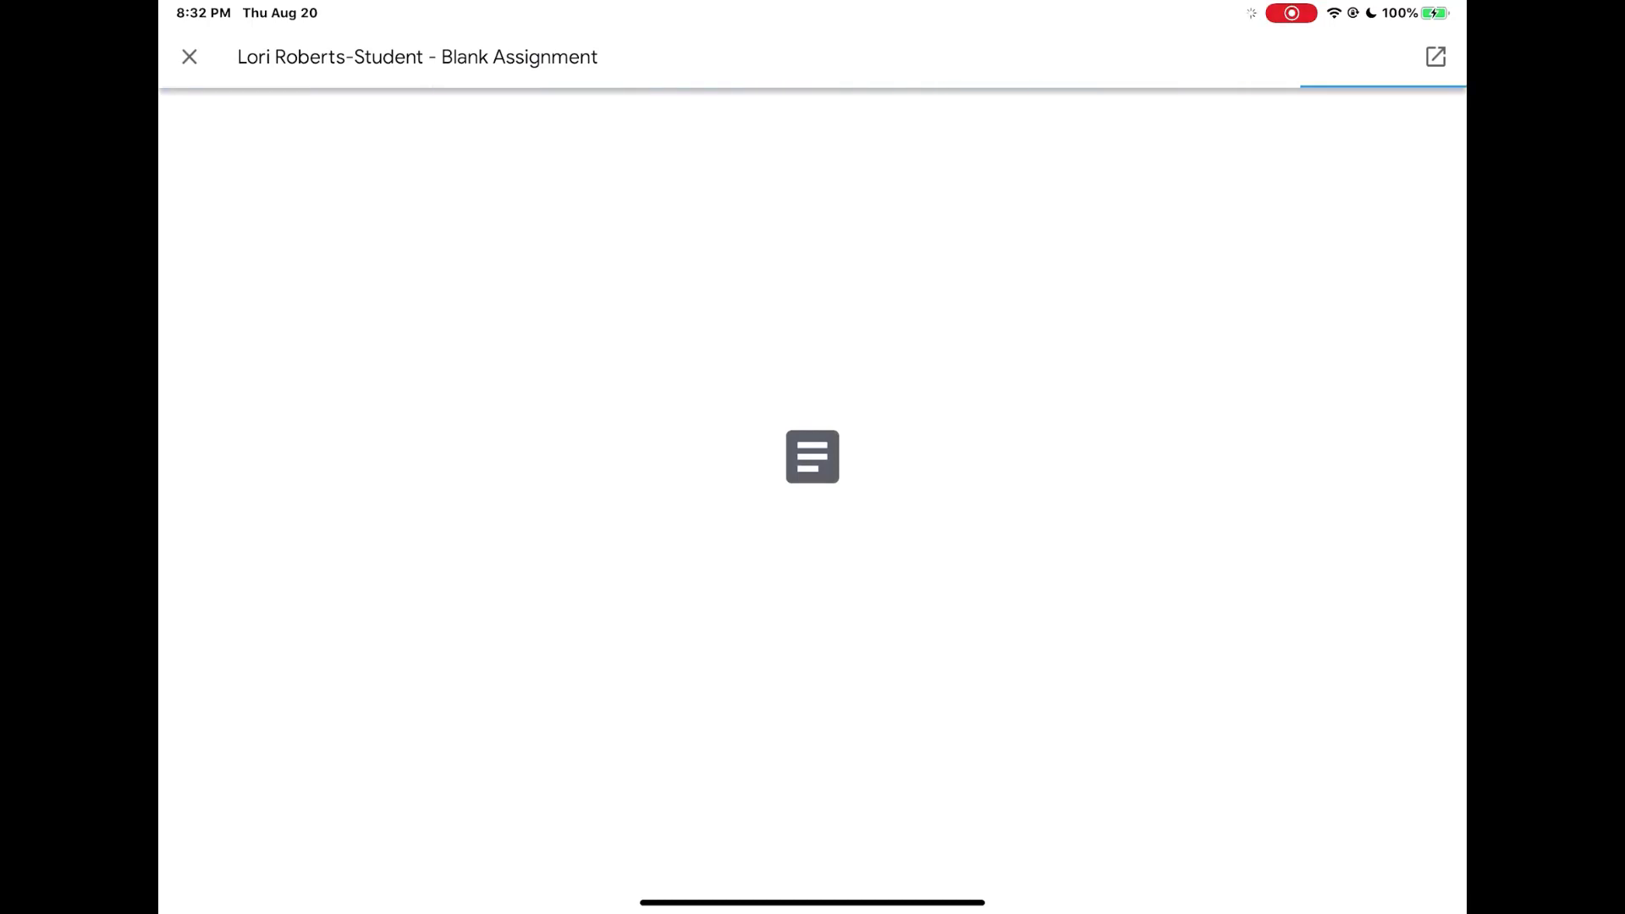